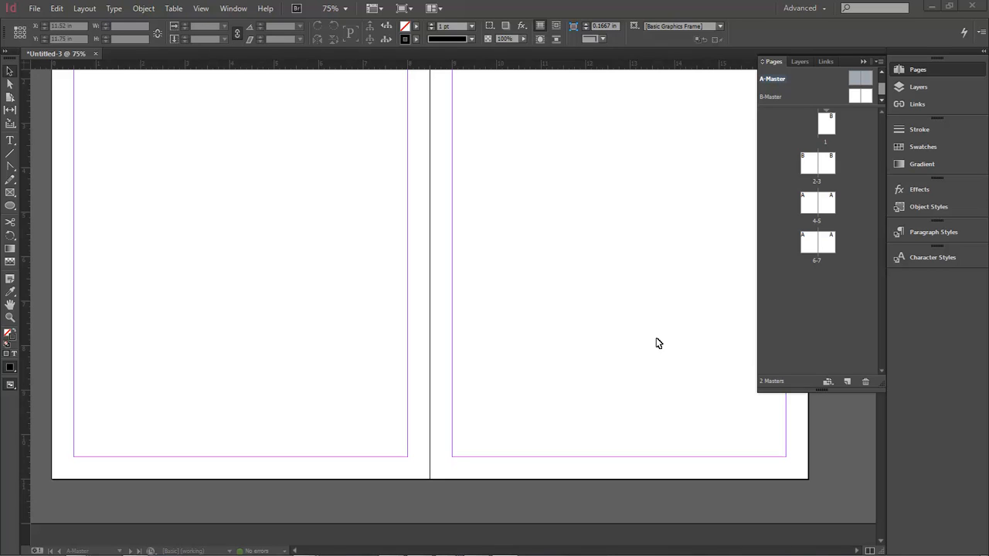
mouse_move(612, 309)
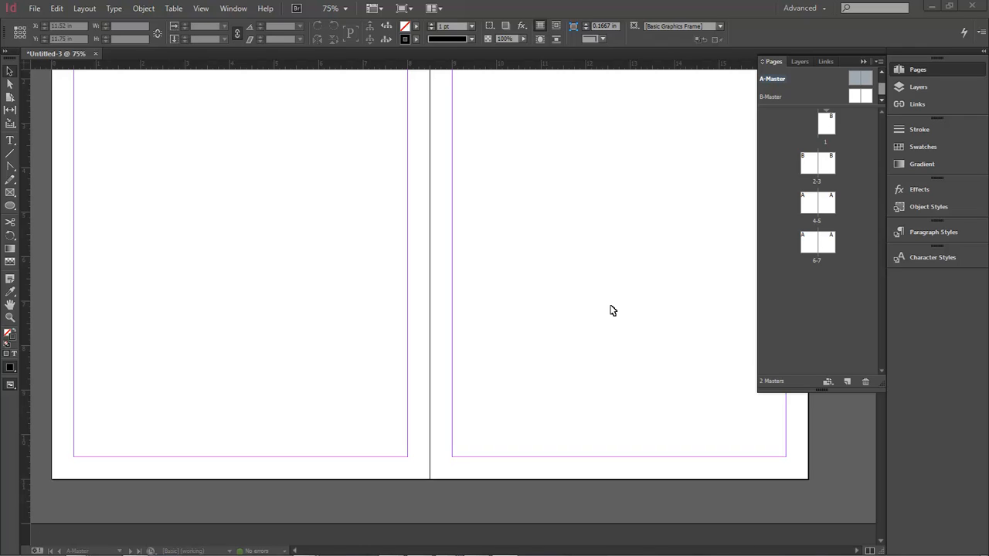
mouse_move(120, 138)
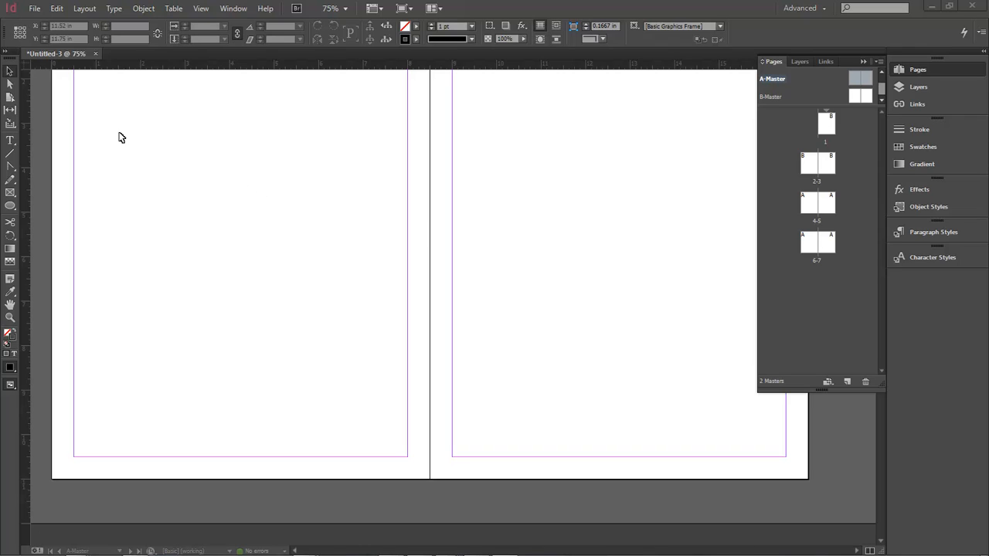
mouse_move(834, 80)
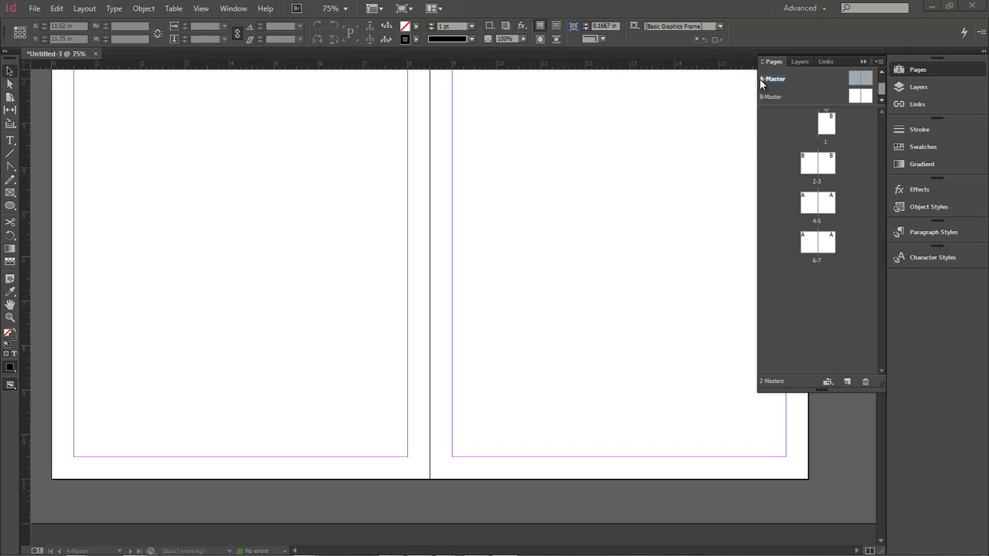
- Draw a text frame at the A-Master left page's bottom-left and insert a Current Page Number marker
click(773, 78)
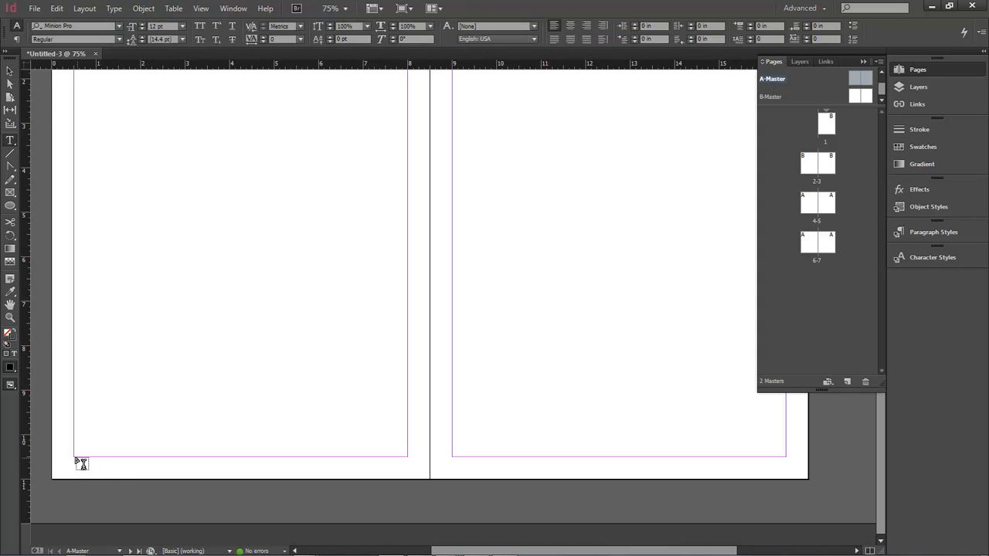
drag(74, 464, 214, 476)
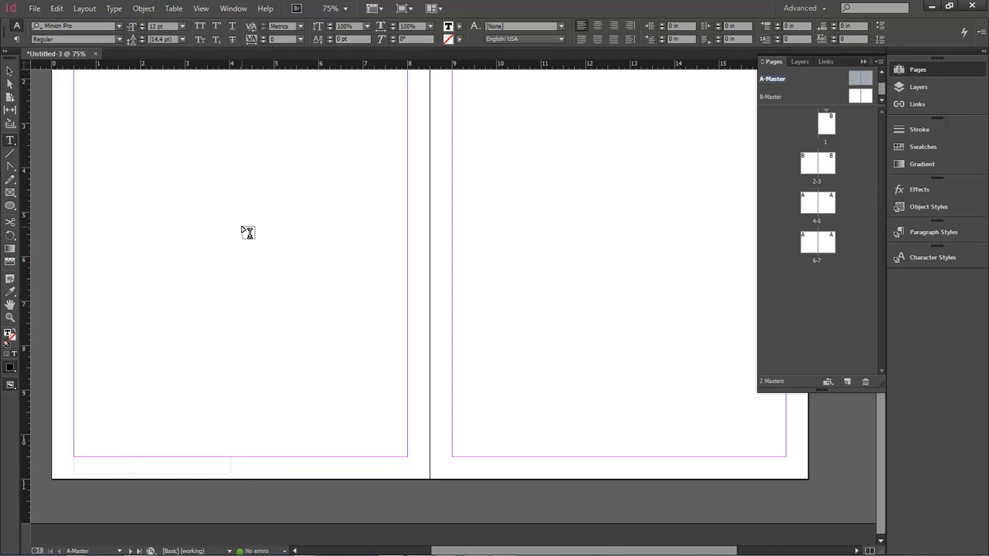
click(84, 10)
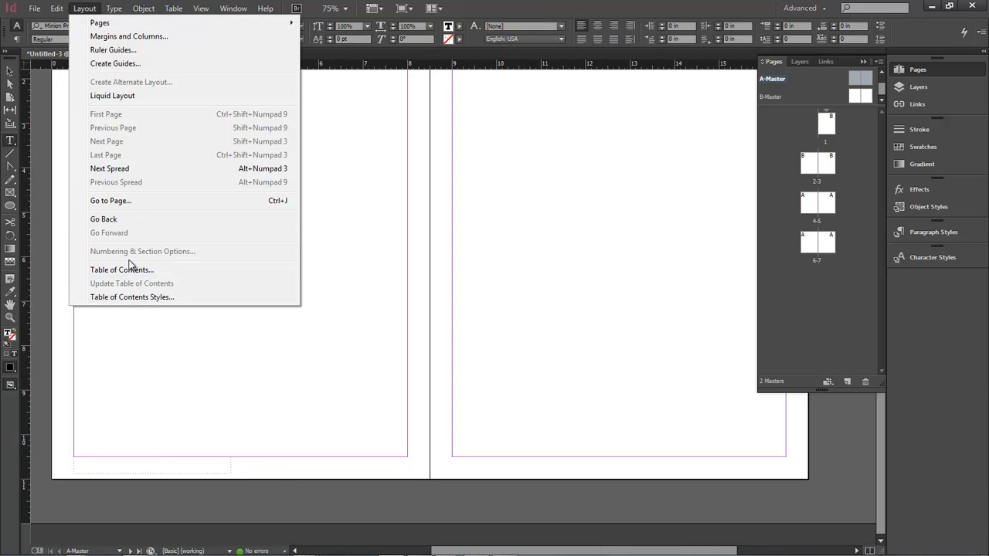
click(114, 9)
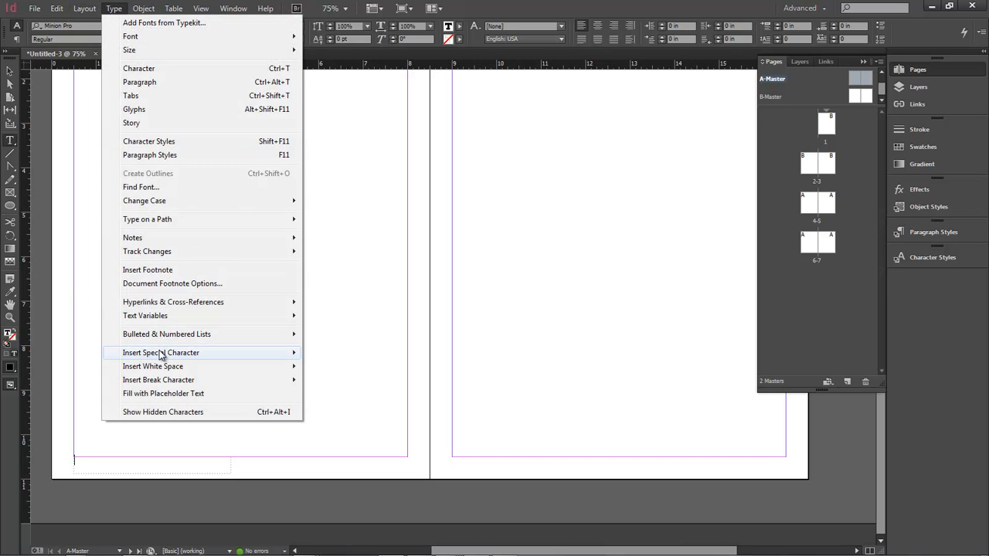
mouse_move(334, 365)
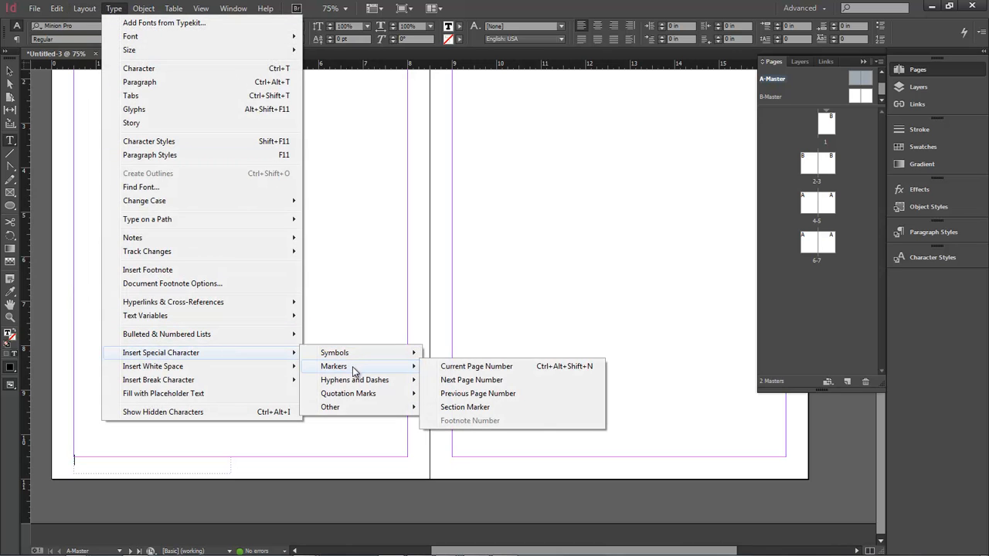
click(476, 366)
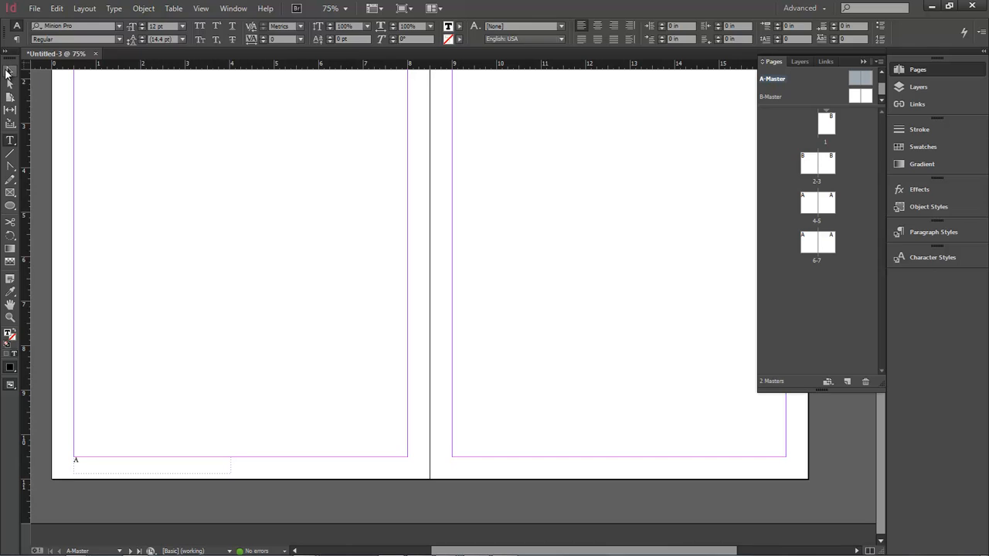
- Select the page-number frame as an object, ending text entry
click(151, 464)
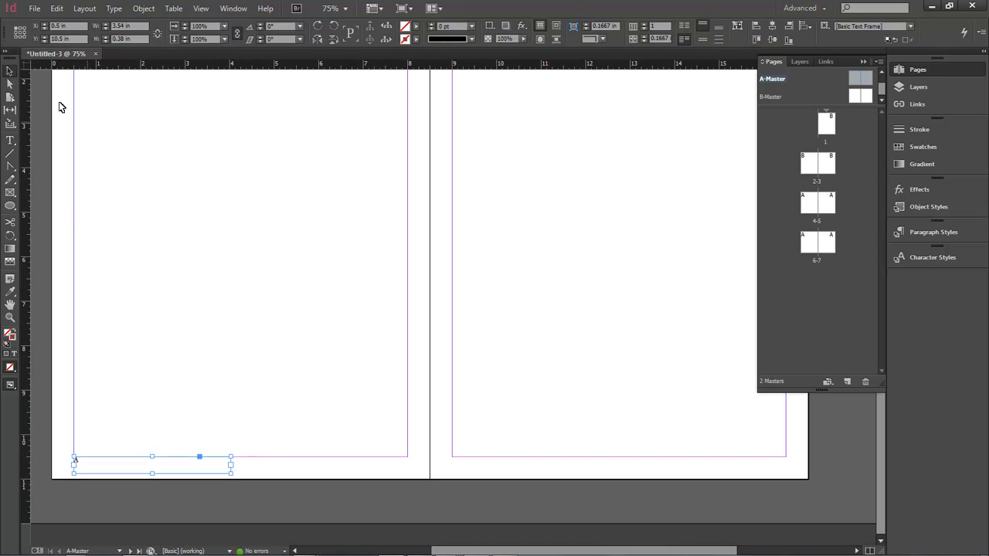
mouse_move(241, 476)
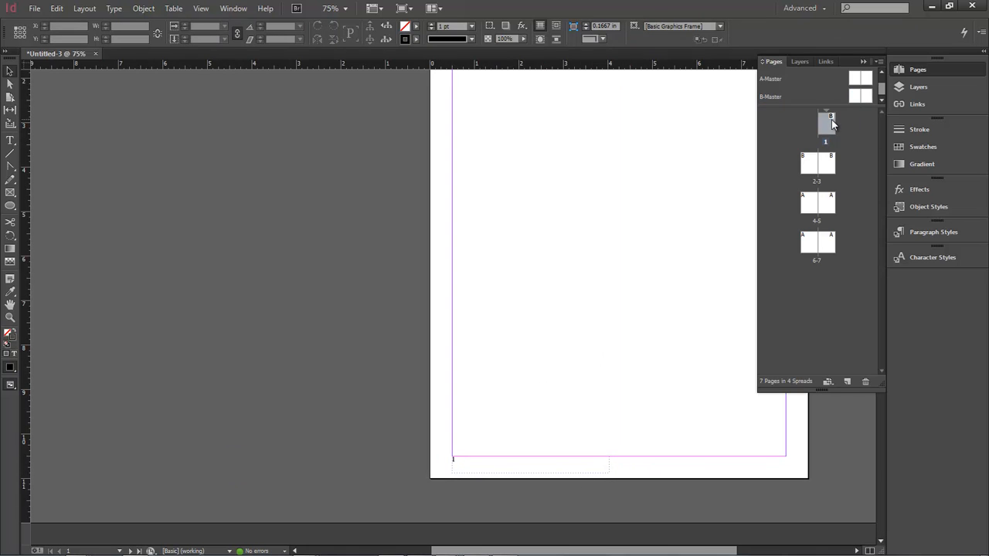
- View the pages 2–3 spread to check footer numbers, then return to page 1
double_click(811, 164)
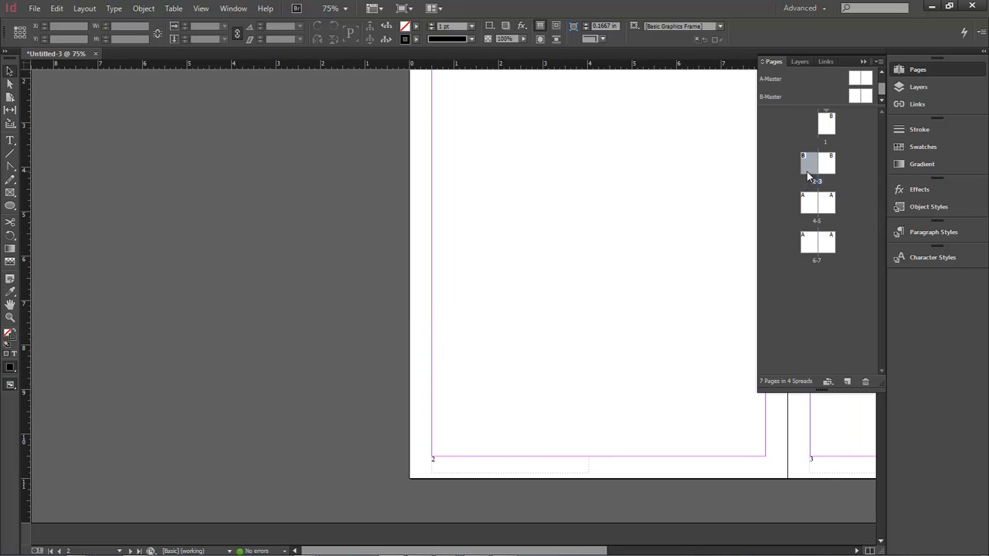
double_click(810, 204)
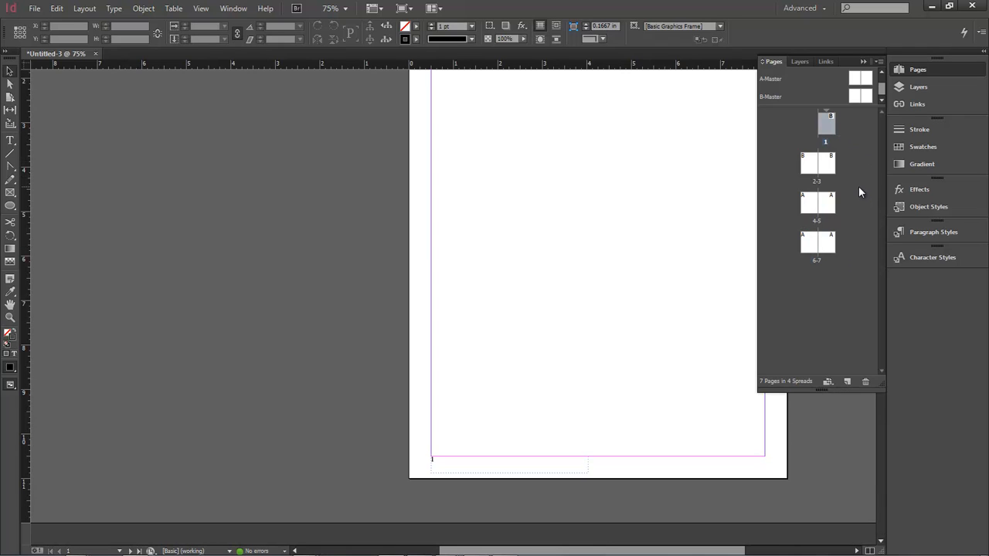
mouse_move(849, 142)
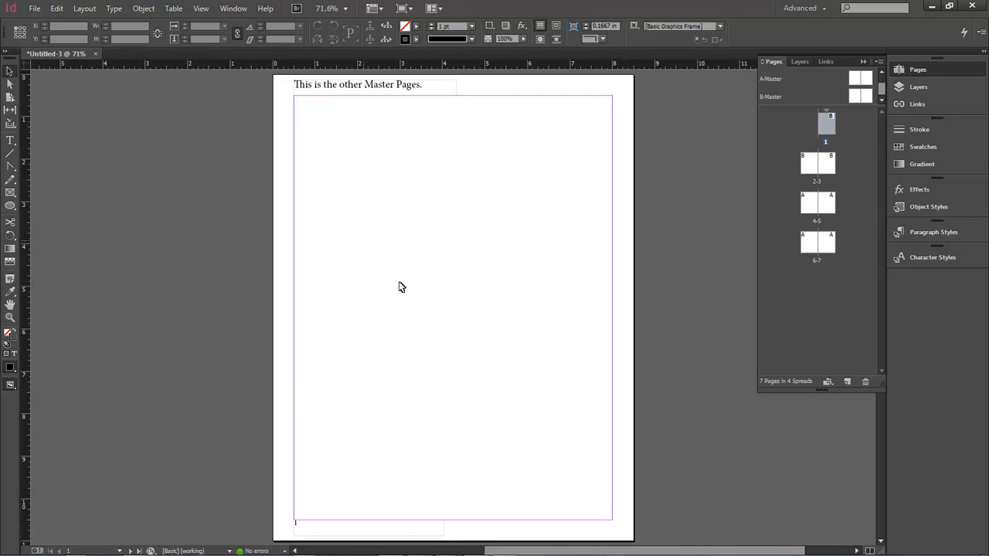
mouse_move(447, 299)
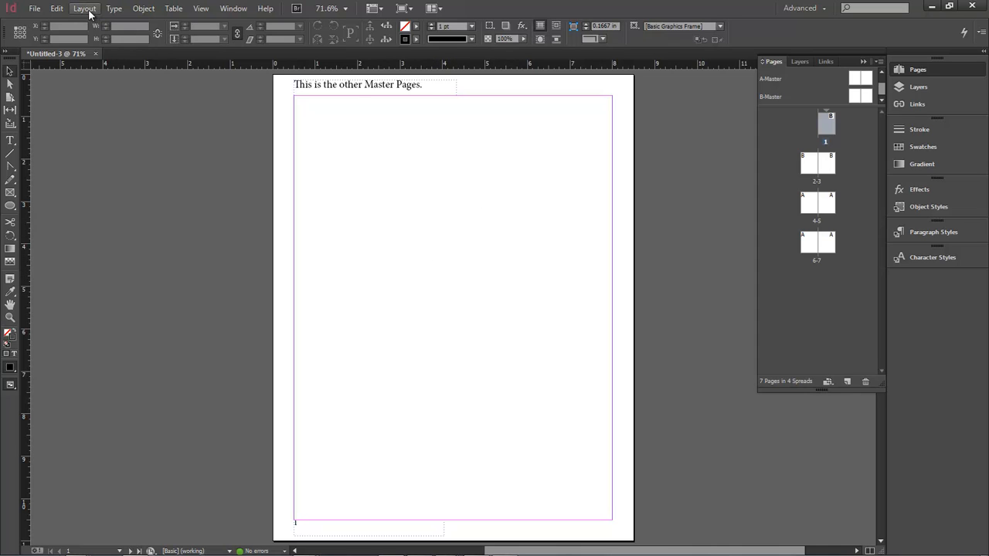
- Set the document's page numbering style to Roman numerals in Numbering & Section Options
click(83, 9)
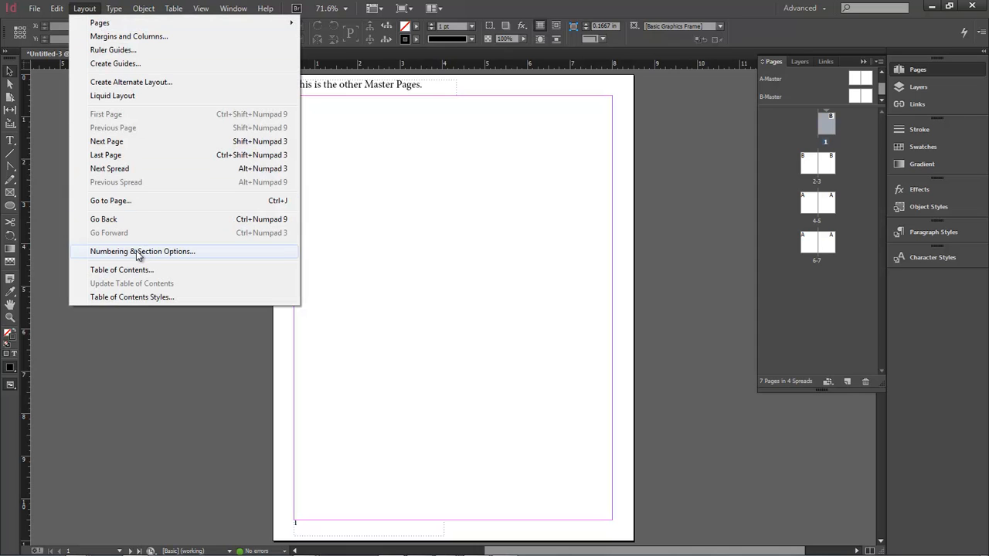
click(142, 250)
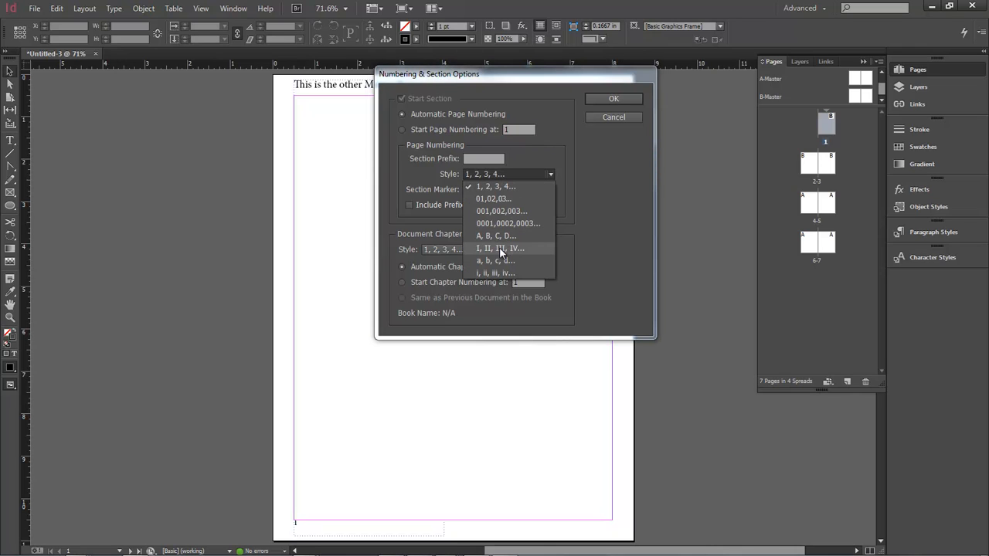
click(501, 247)
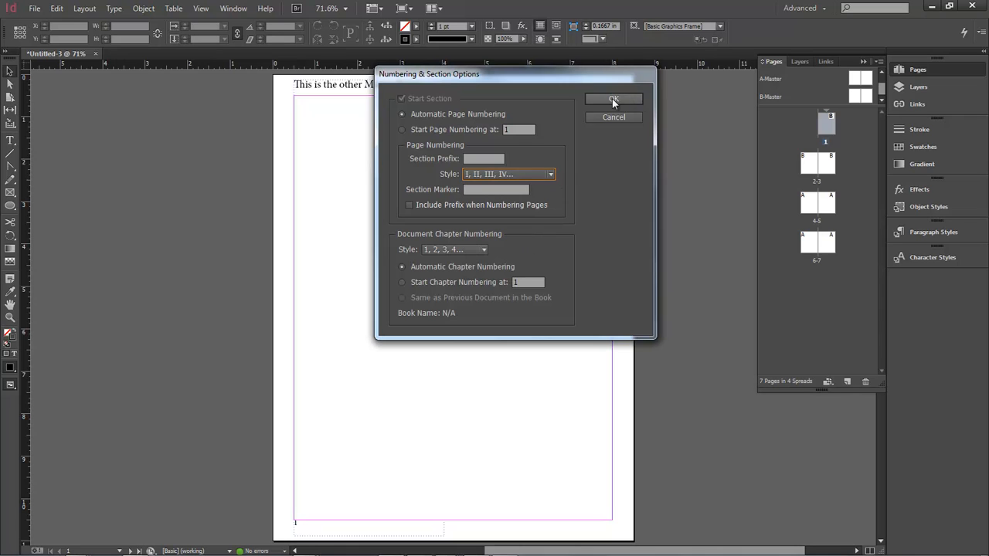
click(612, 99)
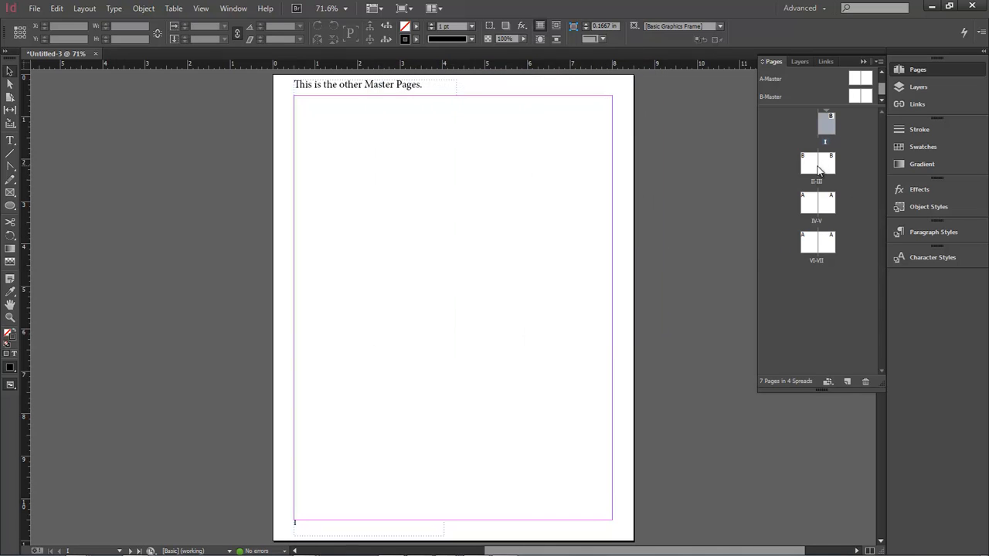
mouse_move(862, 215)
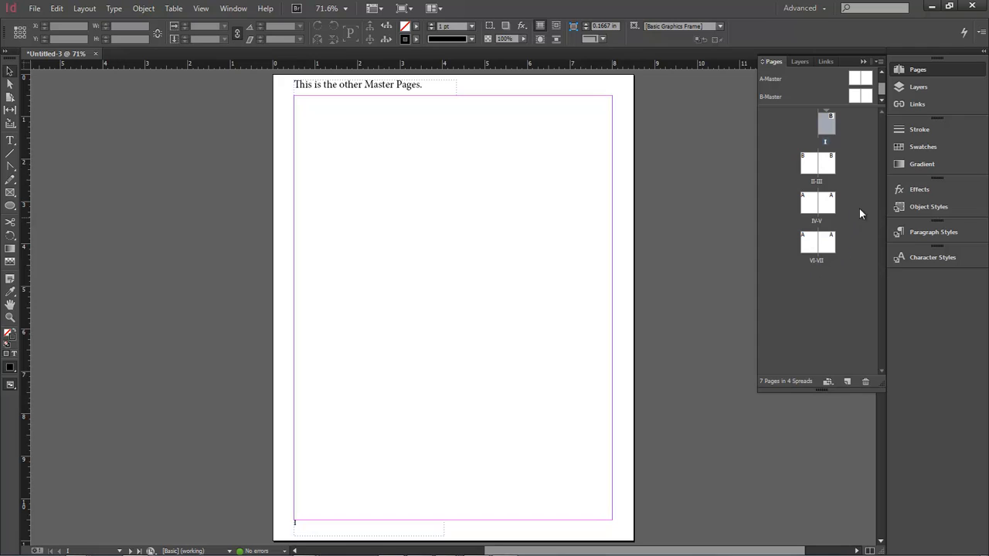
mouse_move(812, 207)
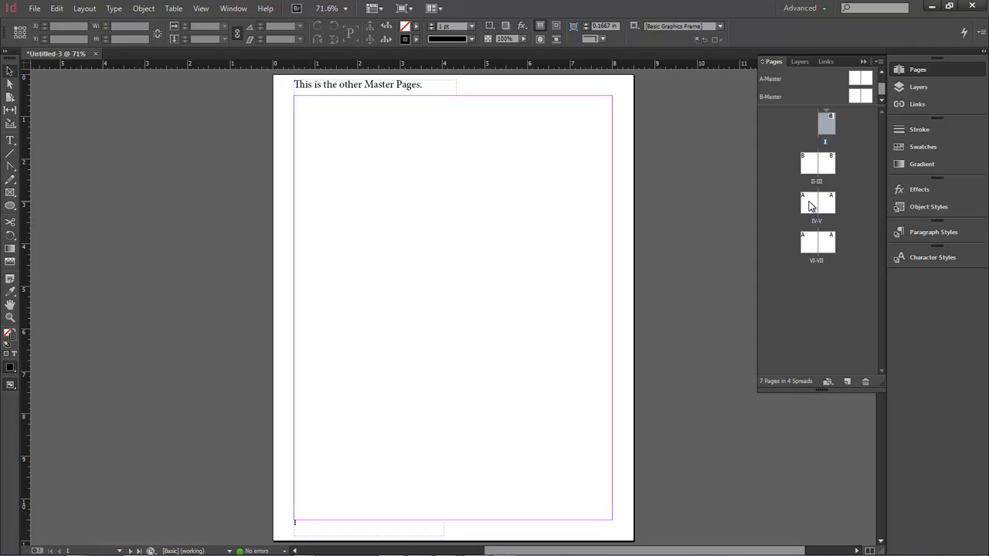
- Start a new section at the IV–V spread numbered with Arabic numerals (1, 2, 3, 4…)
click(808, 204)
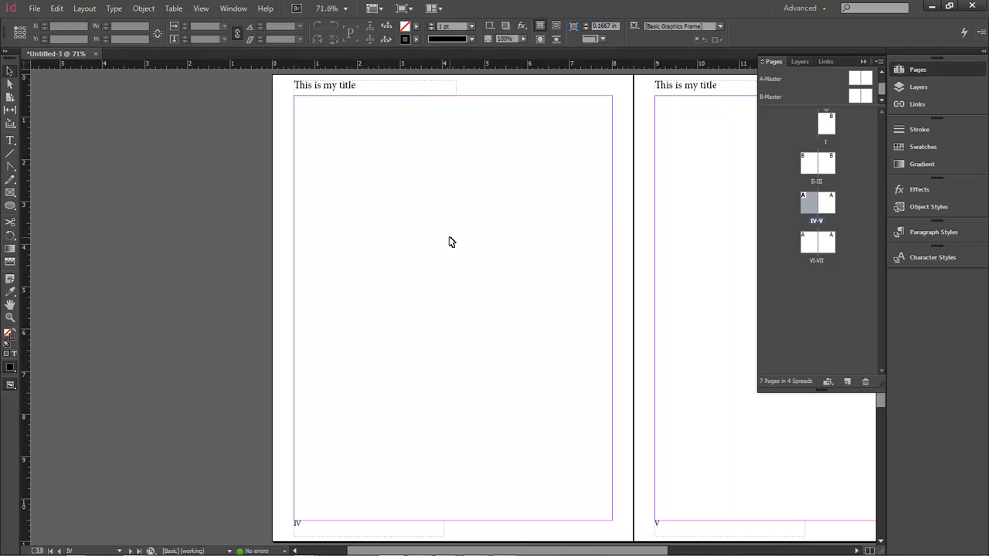
click(84, 9)
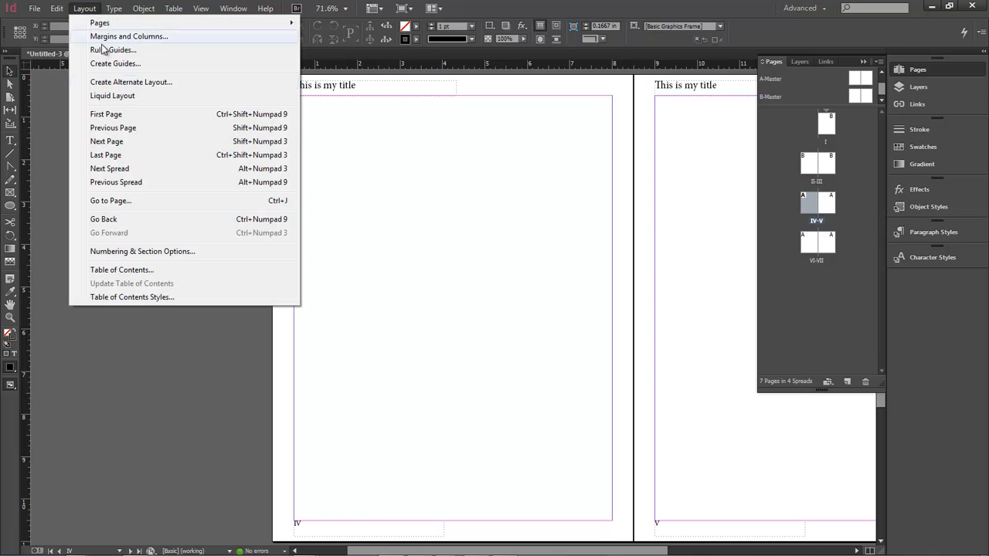
click(142, 250)
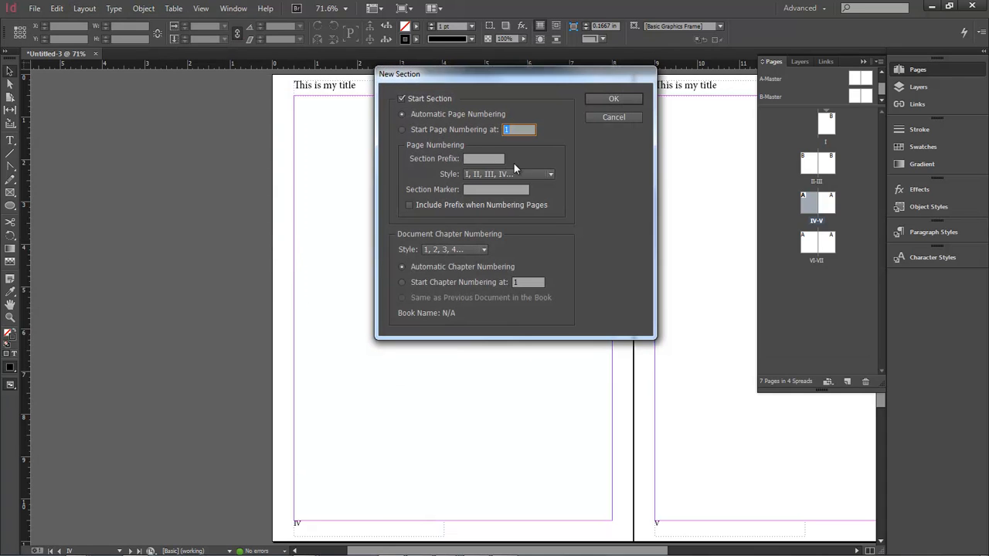
click(507, 173)
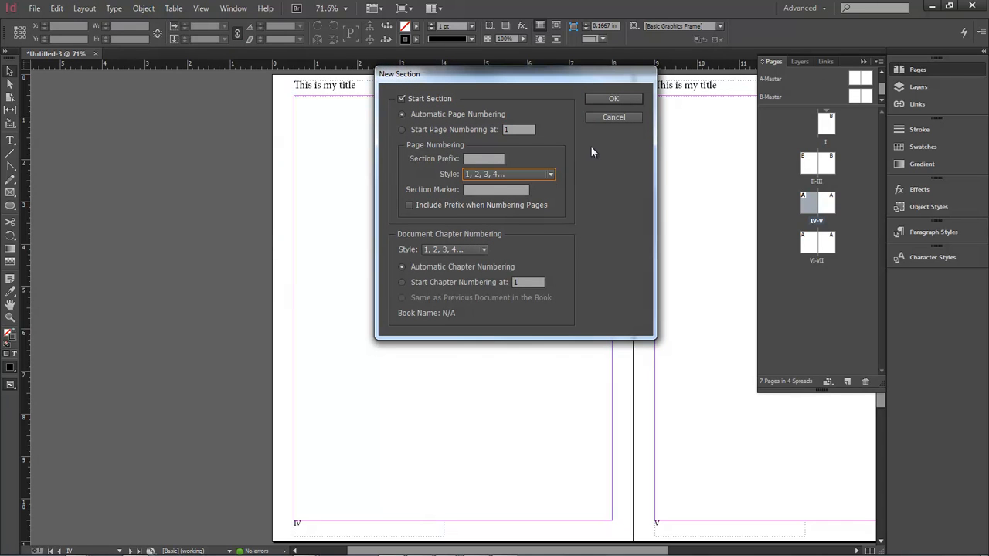
click(614, 99)
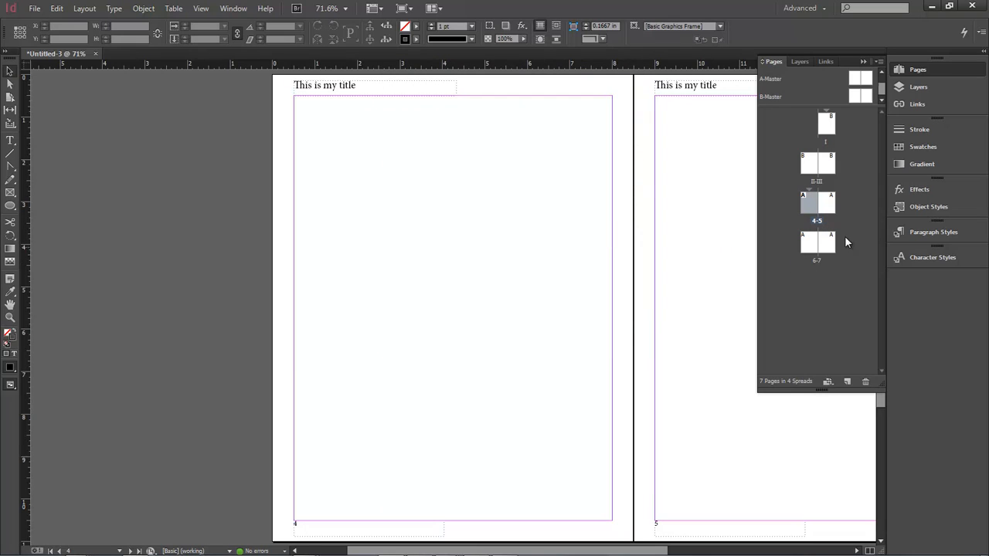
mouse_move(492, 252)
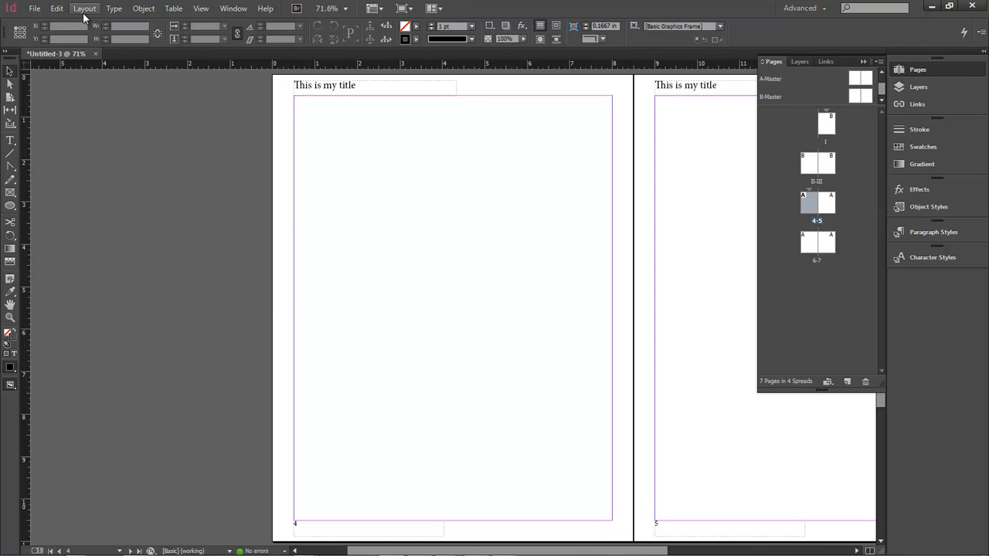
- Restart the Arabic-numbered section's page numbering at 1
click(84, 10)
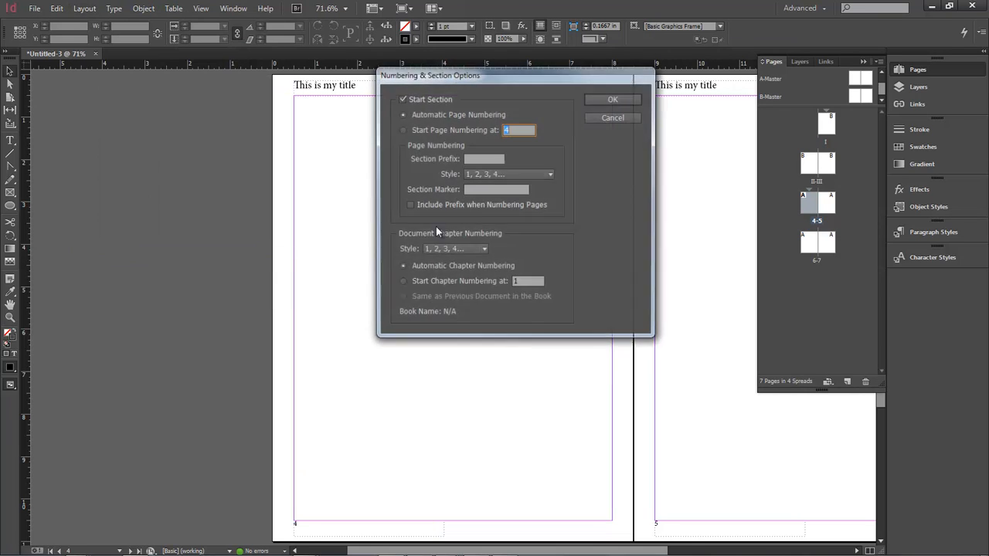
click(402, 130)
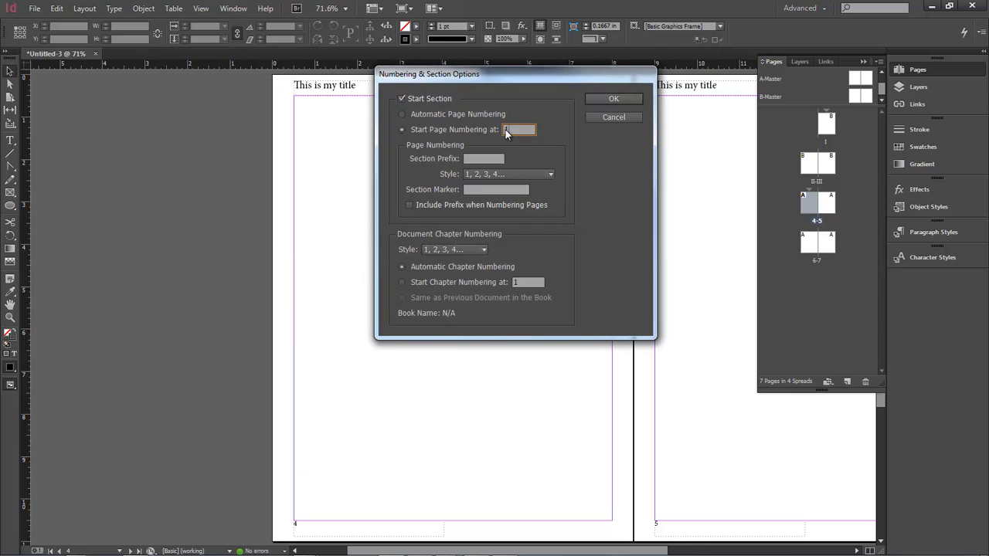
click(613, 99)
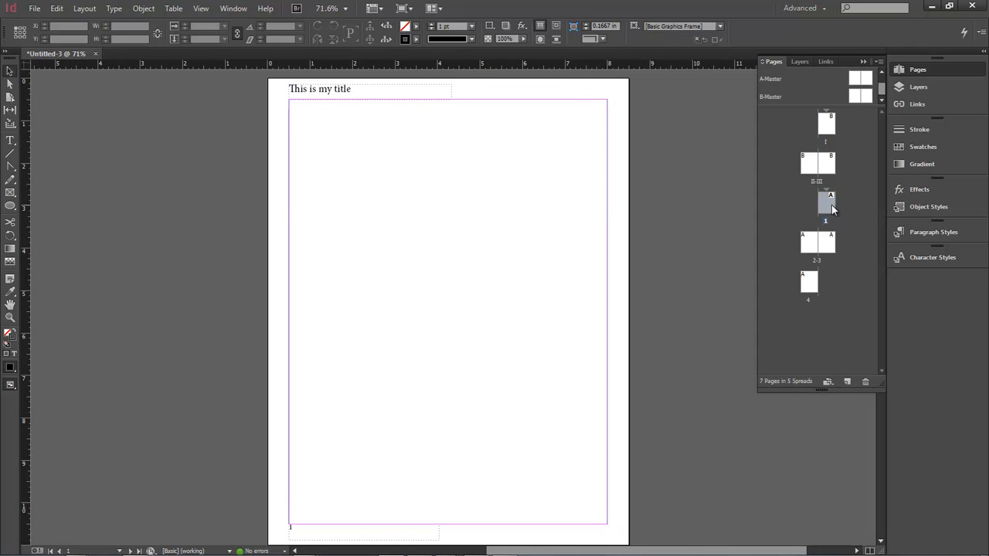
- View the final page numbered 4, then select page III to check its numbering
double_click(816, 243)
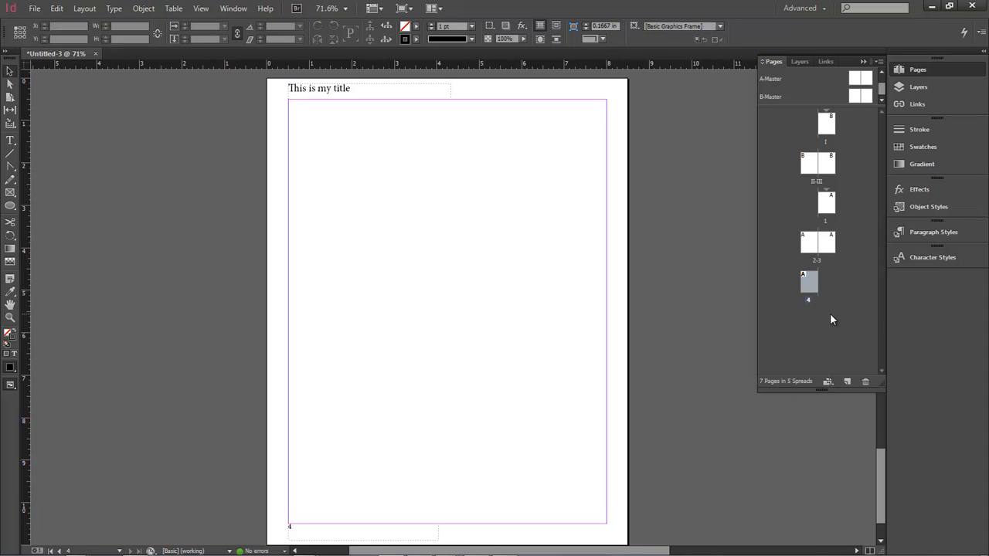
click(832, 162)
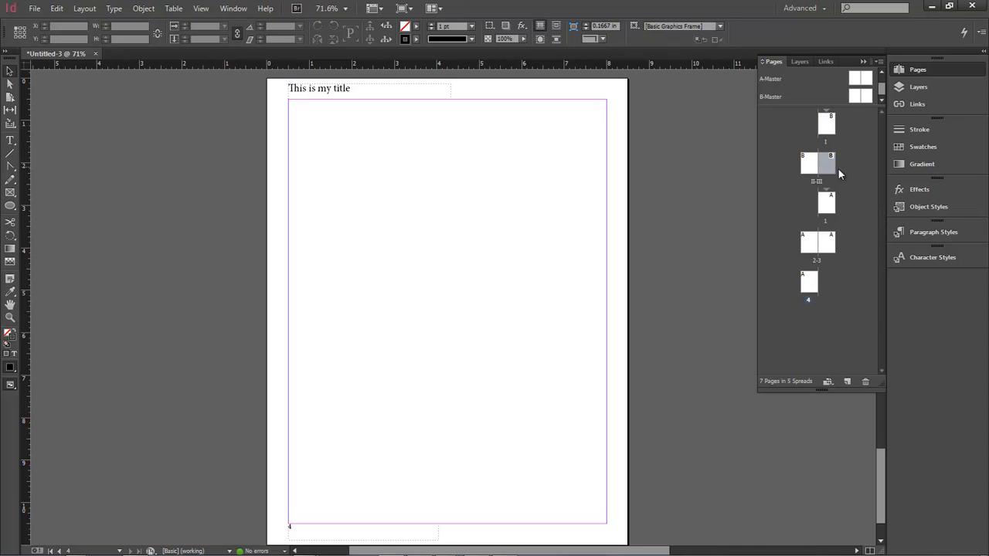
mouse_move(854, 211)
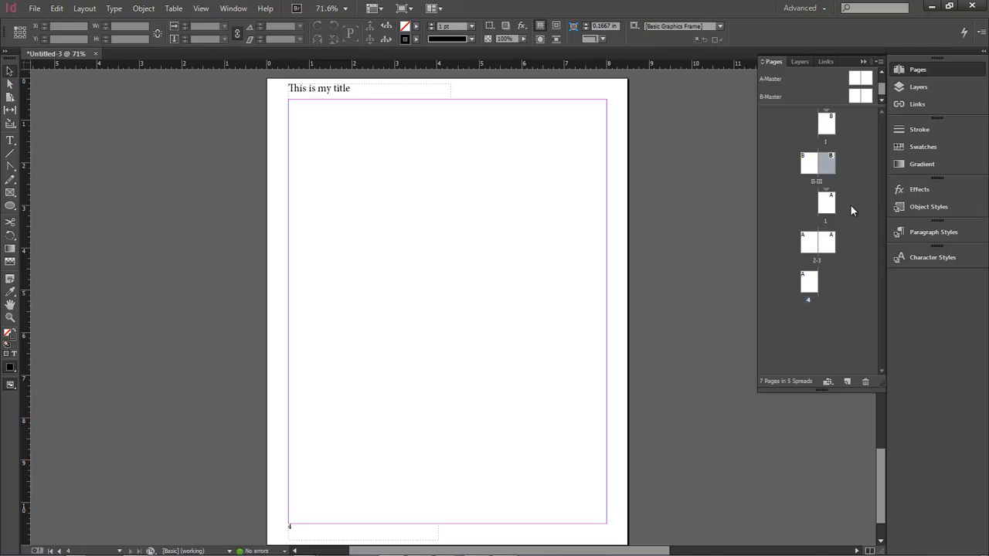